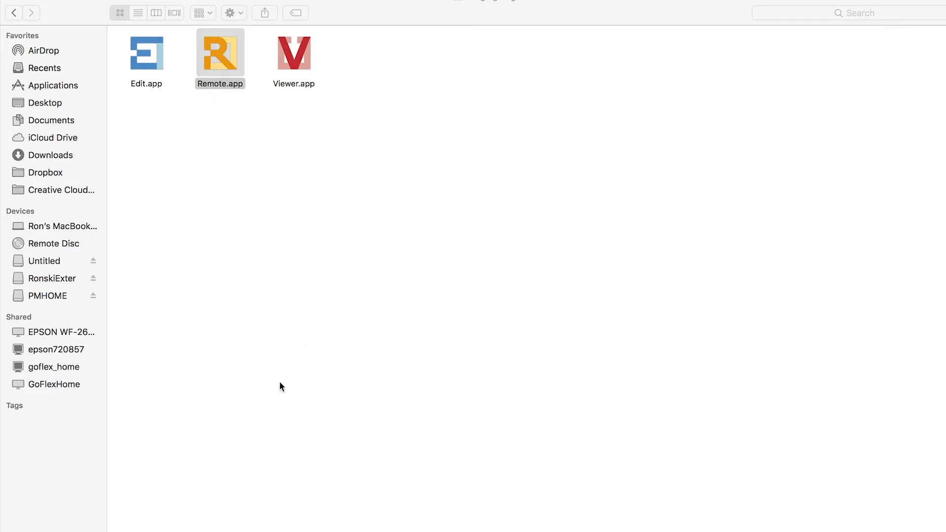
Launch Remote.app from the Finder folder, bringing up the 'Camera is not connected' alert.
{"action": "double_click", "coordinate": [219, 51]}
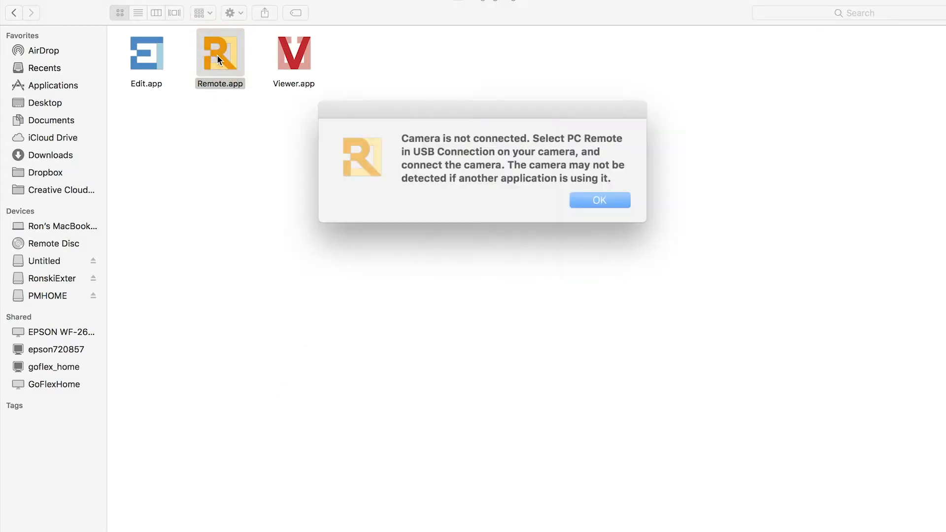